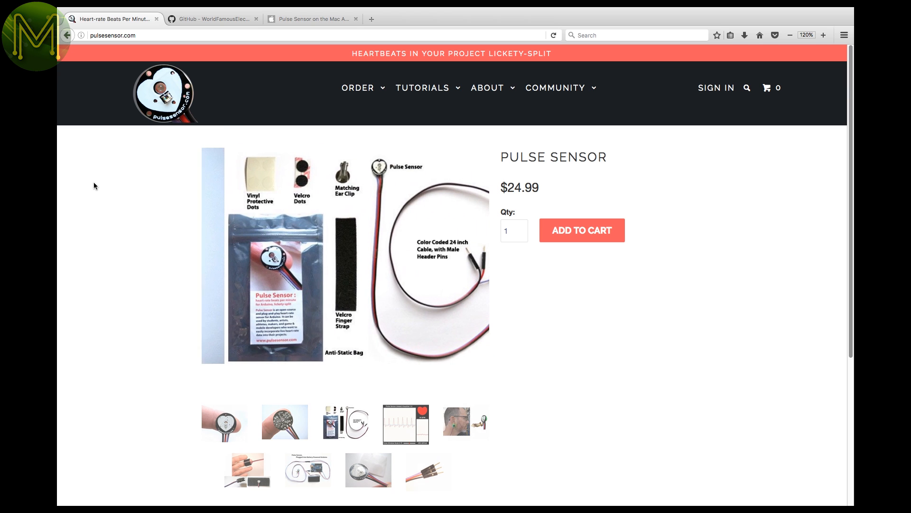
Switch to the WorldFamousElectronics PulseSensor Amped Arduino GitHub tab in Firefox
{"action": "left_click", "coordinate": [214, 19]}
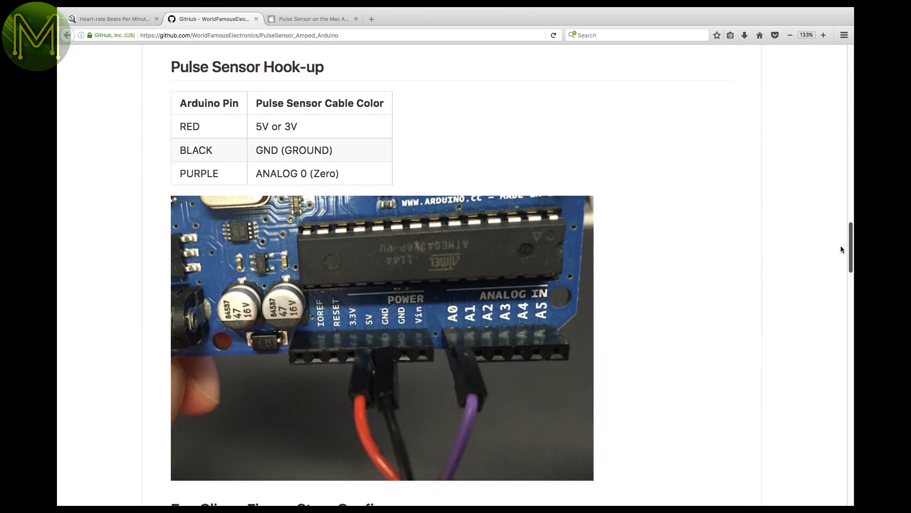
Bring up the PulseSensor Amped README hook-up section mapping cable colours to 5V, ground and A0
{"action": "left_click", "coordinate": [312, 19]}
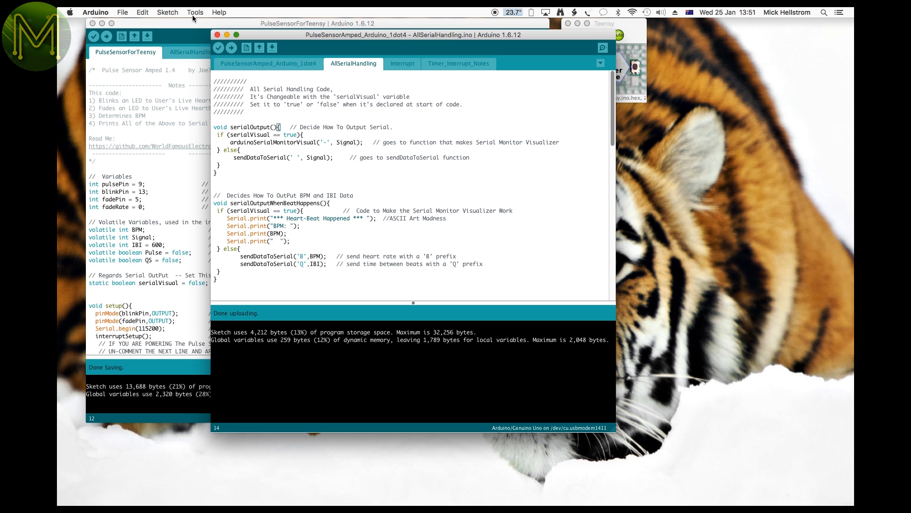
{"action": "mouse_move", "coordinate": [233, 68]}
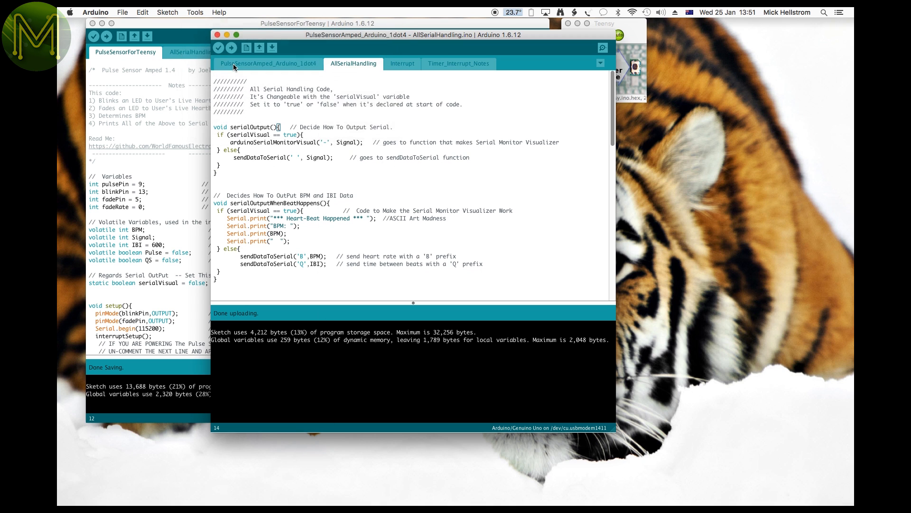
View the main PulseSensorAmped_Arduino_1dot4 sketch file in Arduino IDE
{"action": "left_click", "coordinate": [603, 47]}
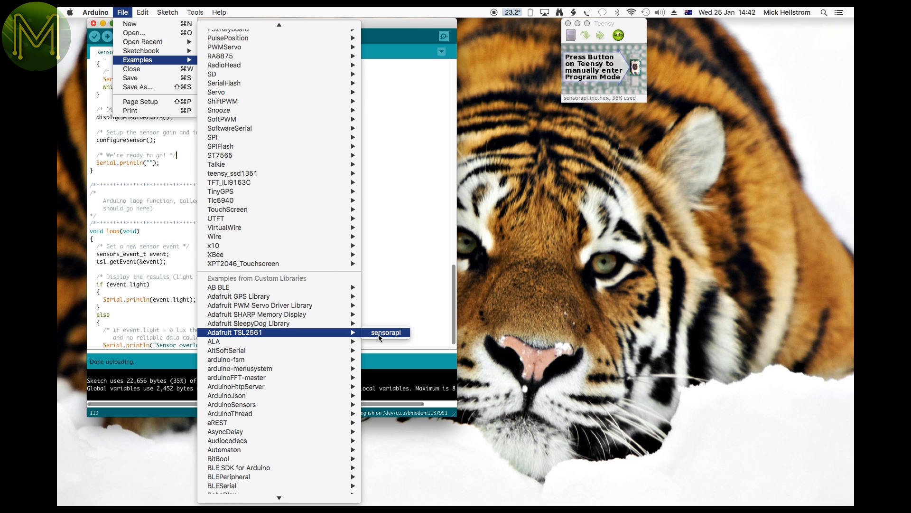
Open the MAX30100_Minimal example sketch
{"action": "left_click", "coordinate": [386, 333]}
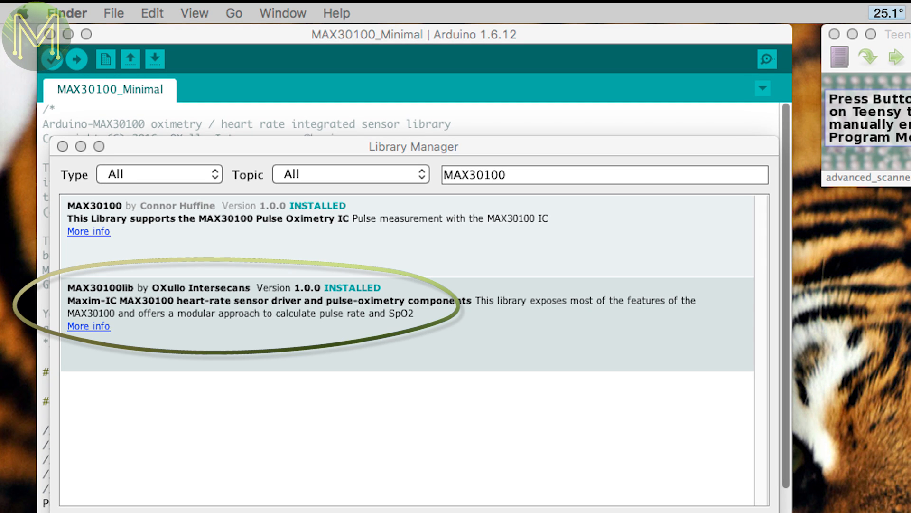
Switch to Firefox and scroll icstation.com's discounted ESP8266, Bluetooth and wireless modules
{"action": "left_click", "coordinate": [195, 12]}
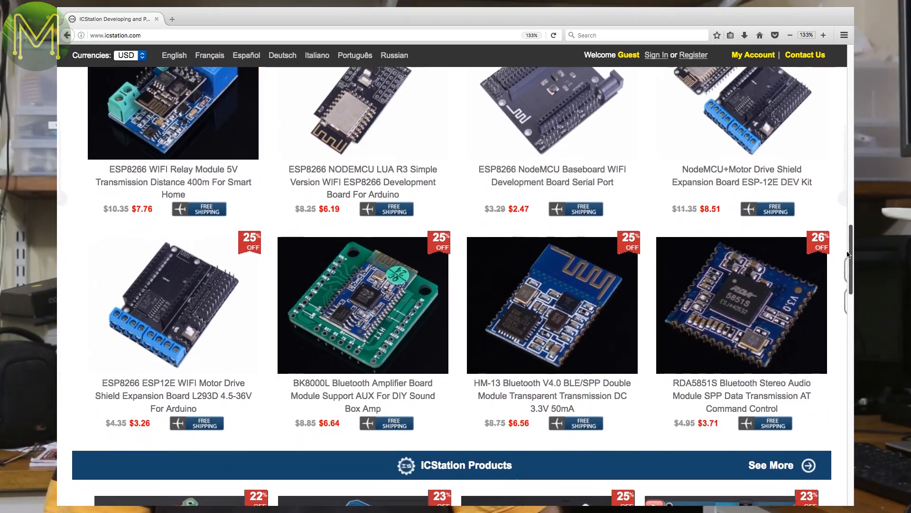
{"action": "scroll", "scroll_direction": "down", "scroll_amount": 3}
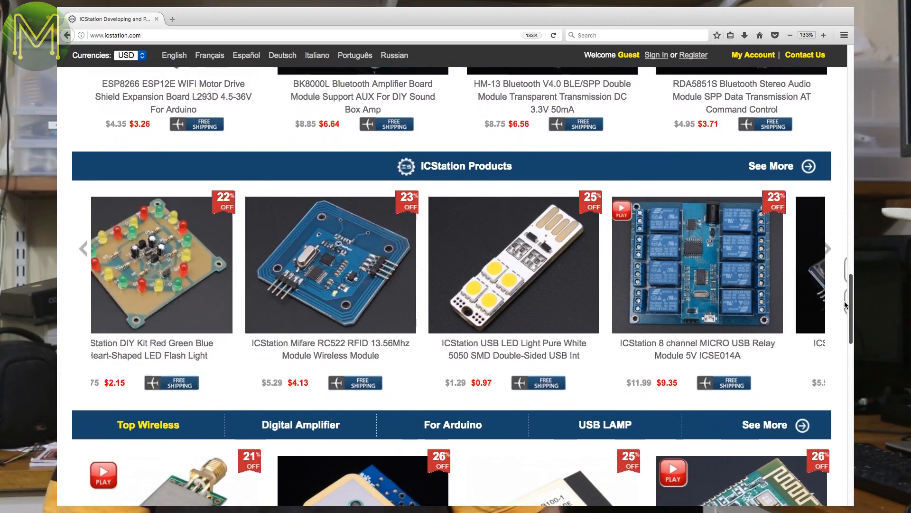
{"action": "scroll", "scroll_direction": "down", "scroll_amount": 3}
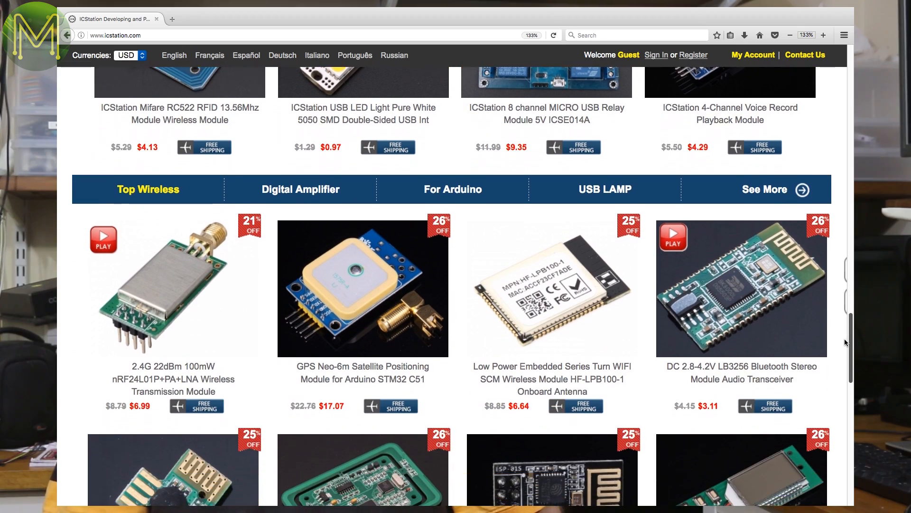